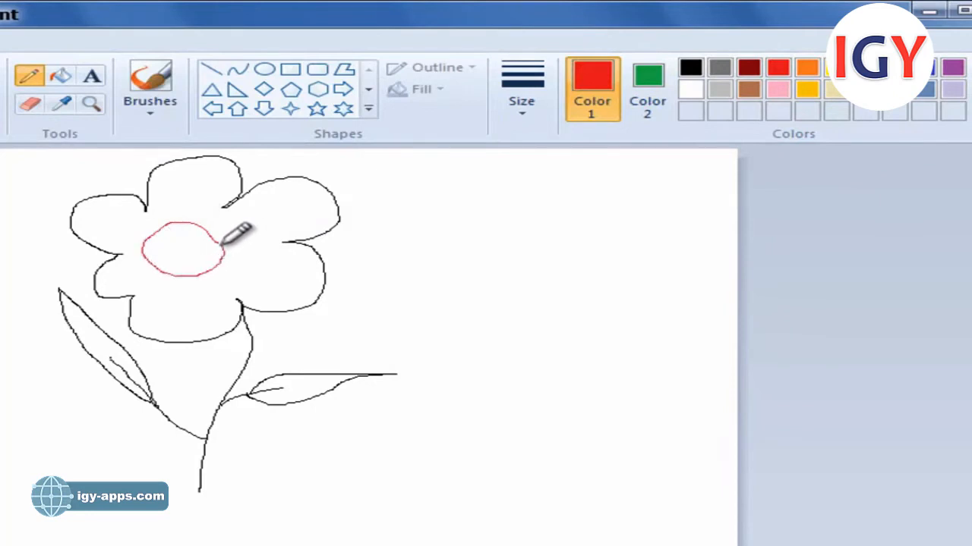
pyautogui.moveTo(406, 281)
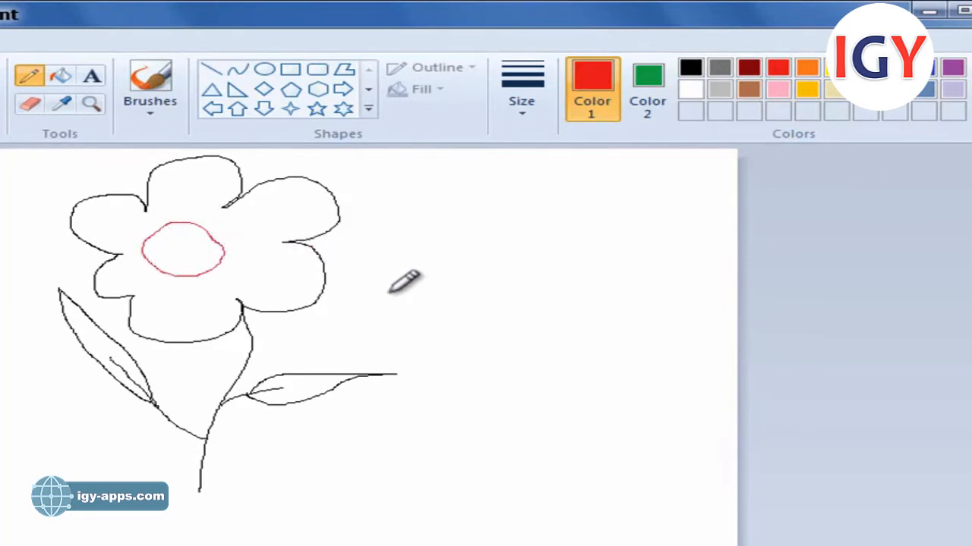
pyautogui.moveTo(462, 332)
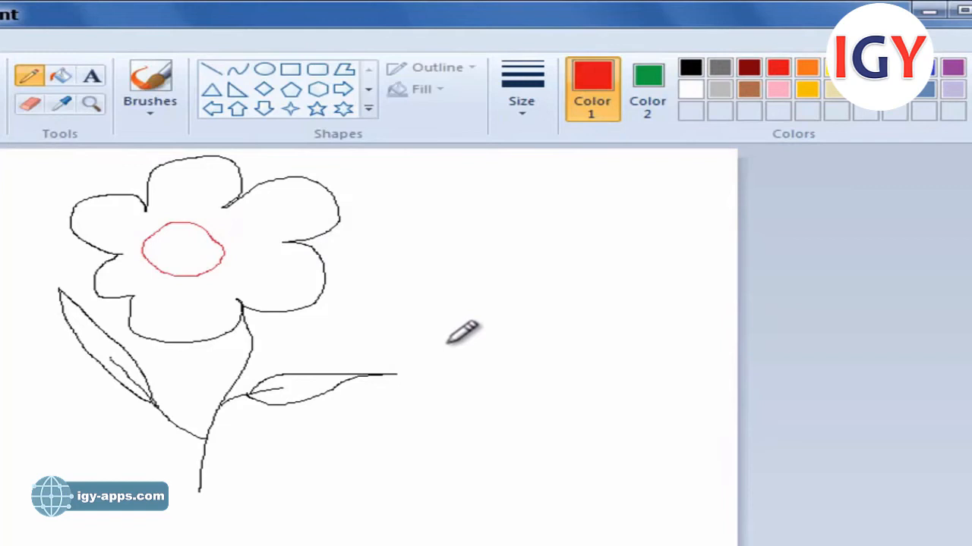
# Step: Draw a wavy green pencil line right of the stem and fill the leaves solid green
pyautogui.moveTo(435, 368); pyautogui.dragTo(394, 542)
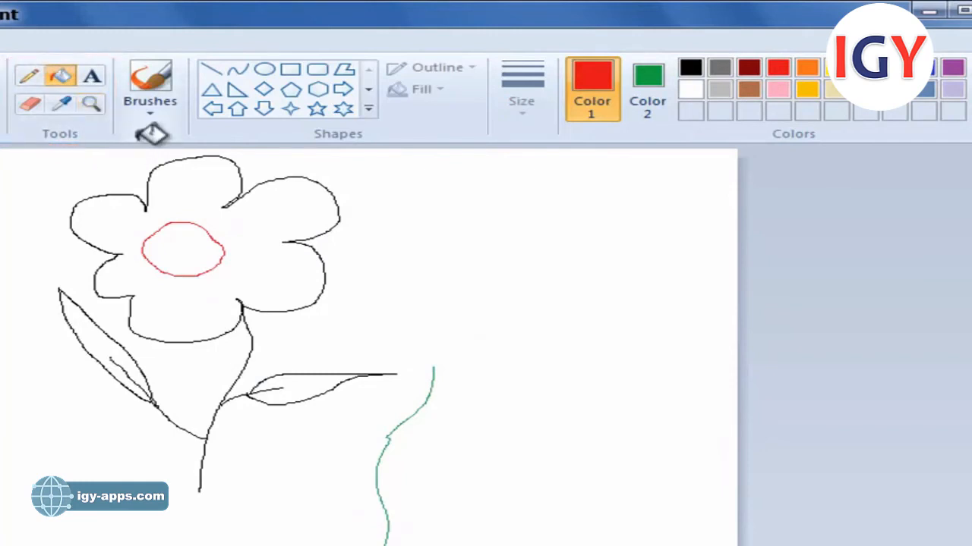
pyautogui.click(308, 380)
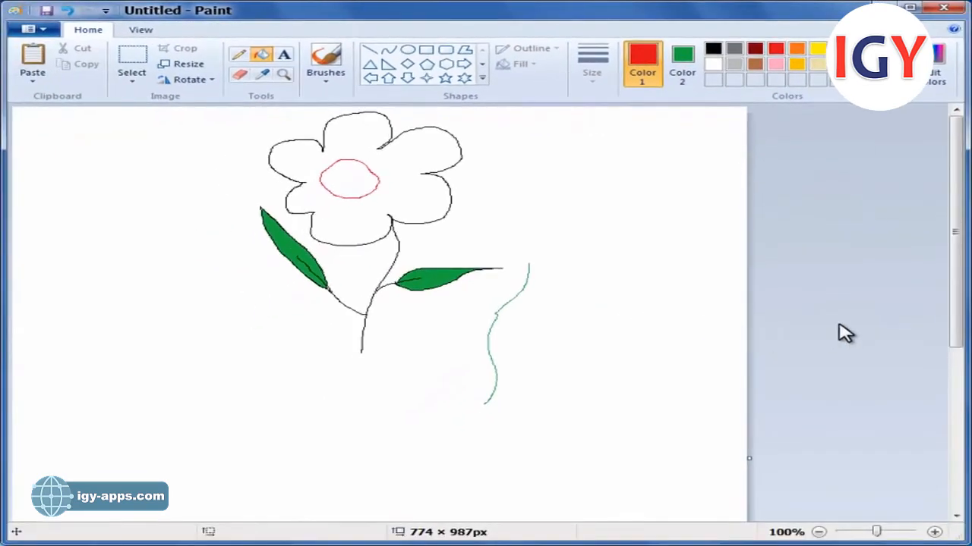
pyautogui.scroll(-3)
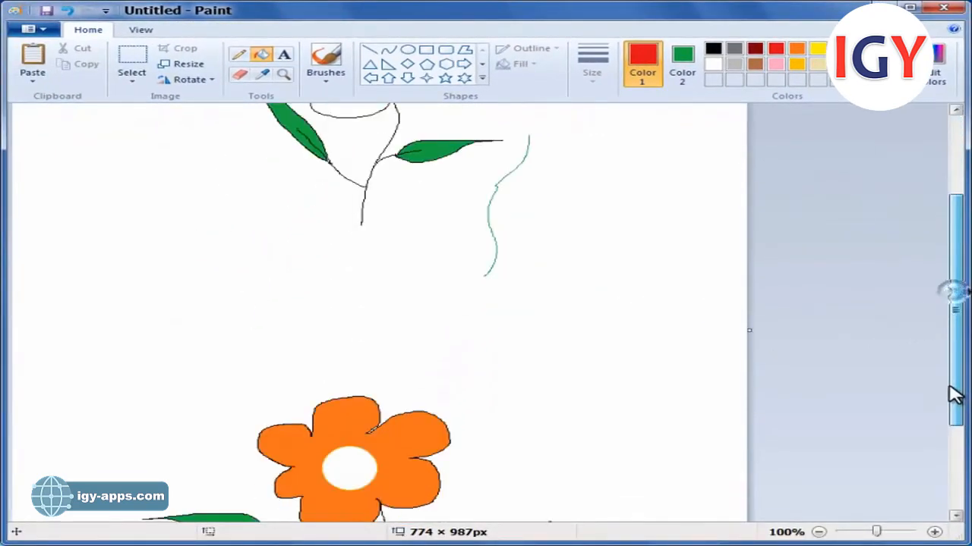